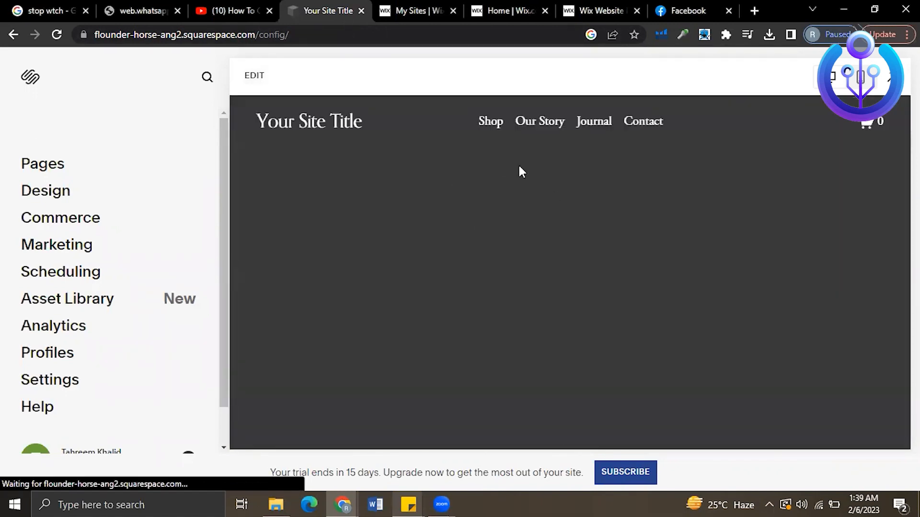
# Begin editing the home page from its preview.
pyautogui.click(253, 75)
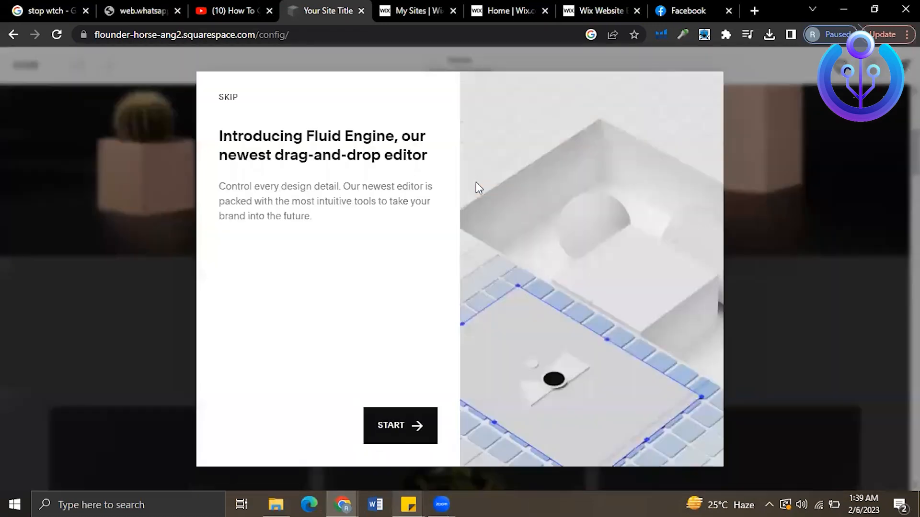
pyautogui.moveTo(304, 293)
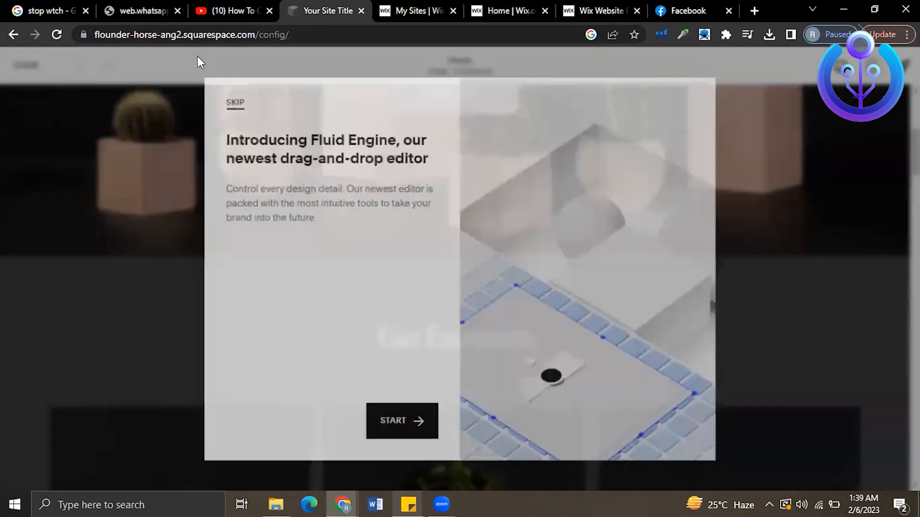
# Remove the Fan Favorites section from the home page and confirm the removal.
pyautogui.click(235, 103)
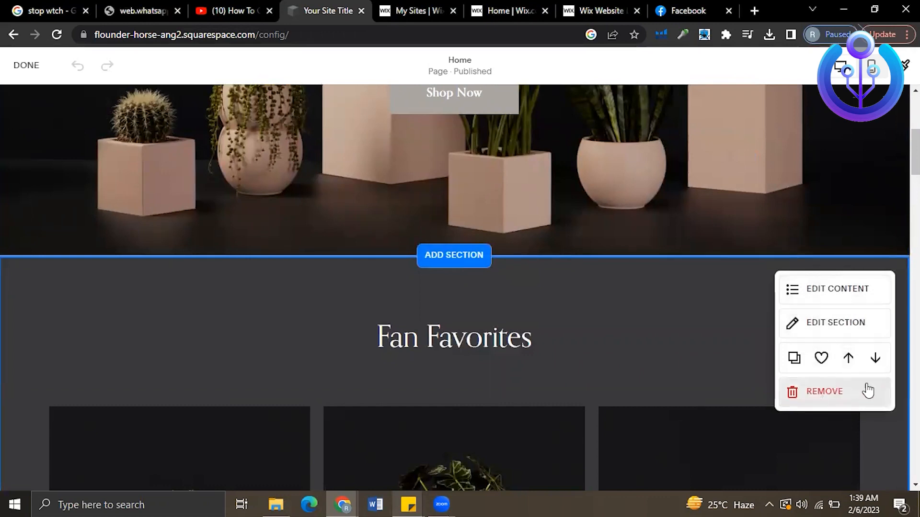
pyautogui.click(823, 391)
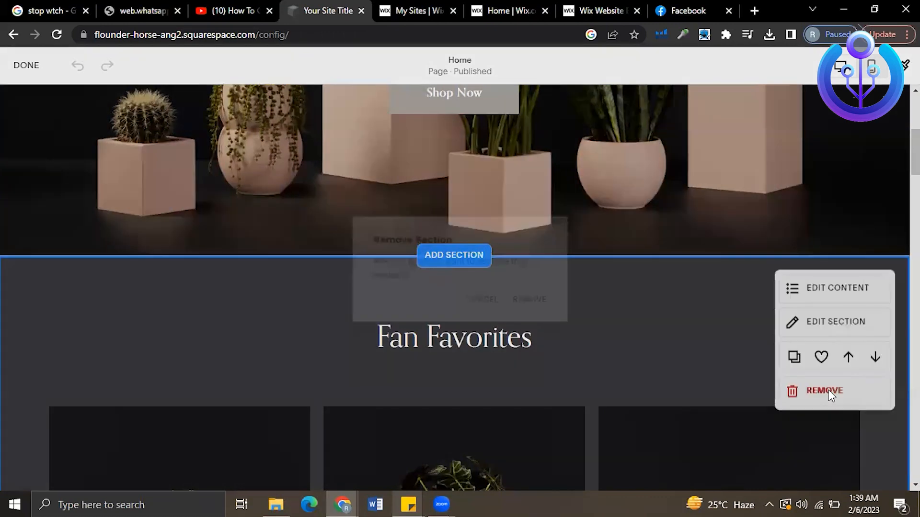
pyautogui.click(823, 391)
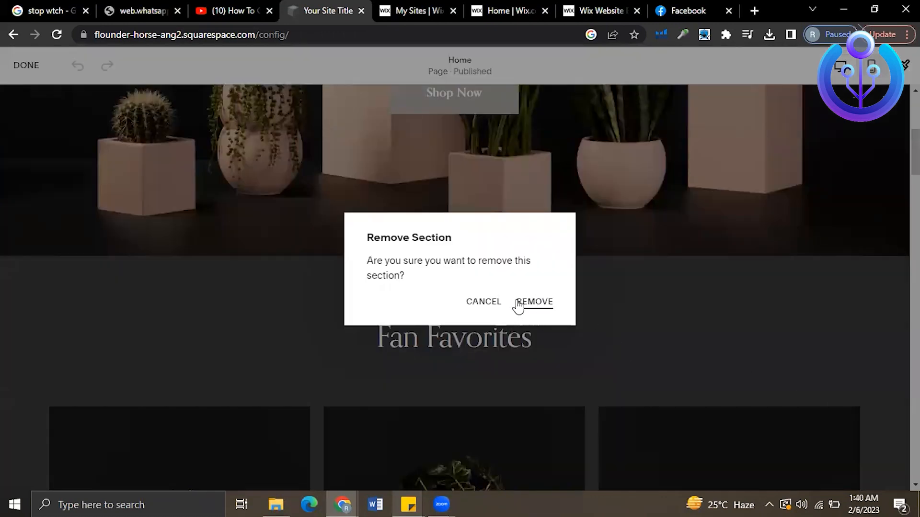
pyautogui.click(483, 301)
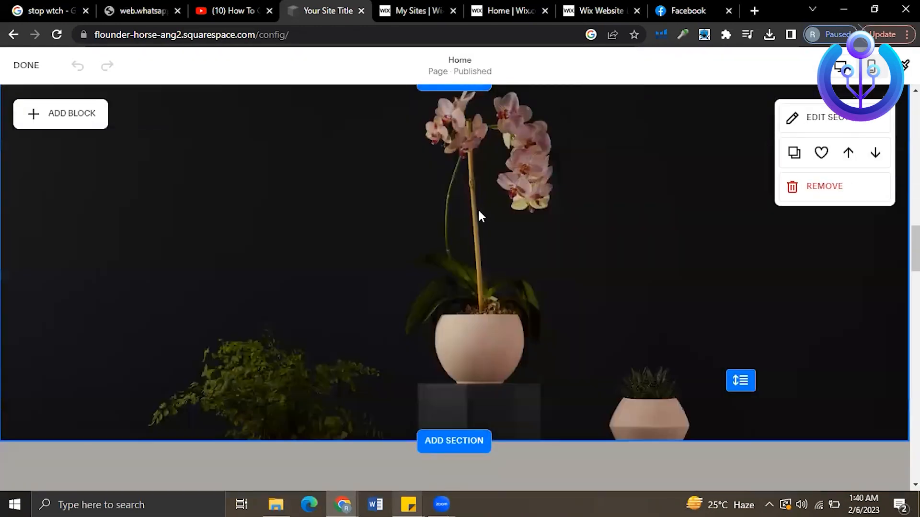
pyautogui.scroll(-3)
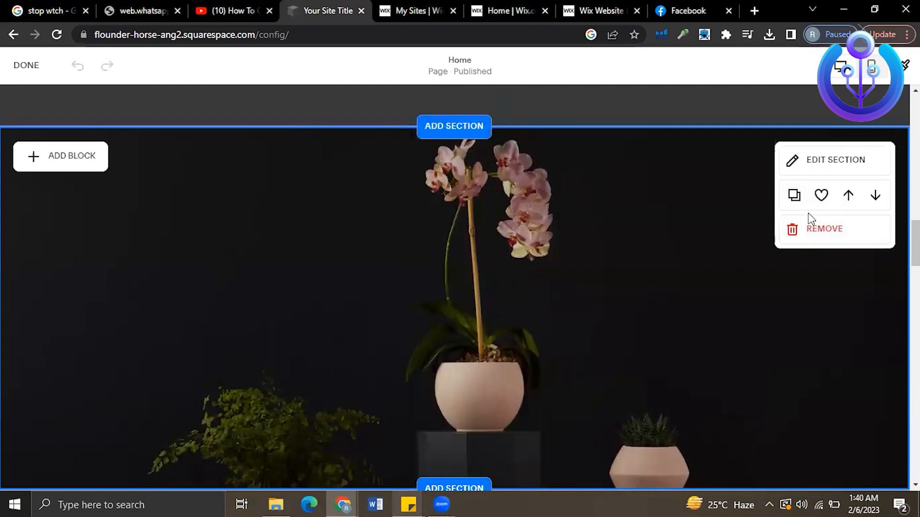
pyautogui.click(824, 229)
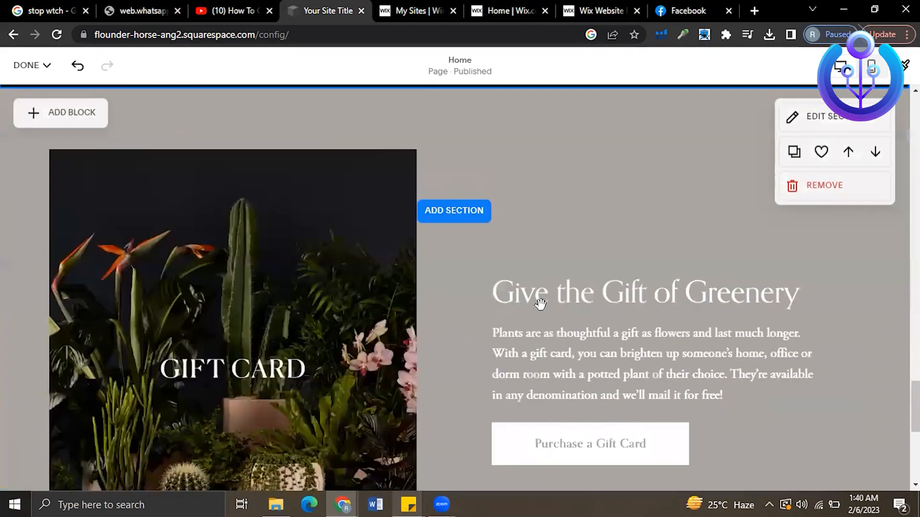
pyautogui.scroll(-3)
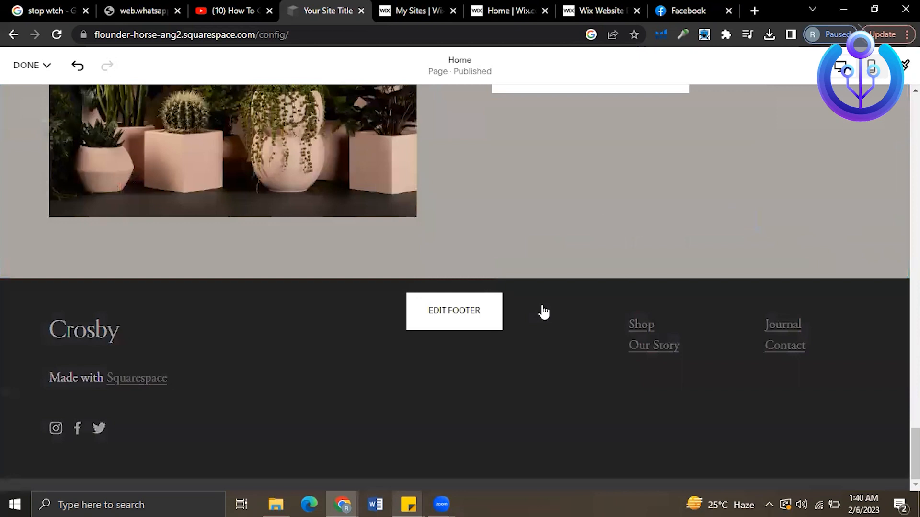